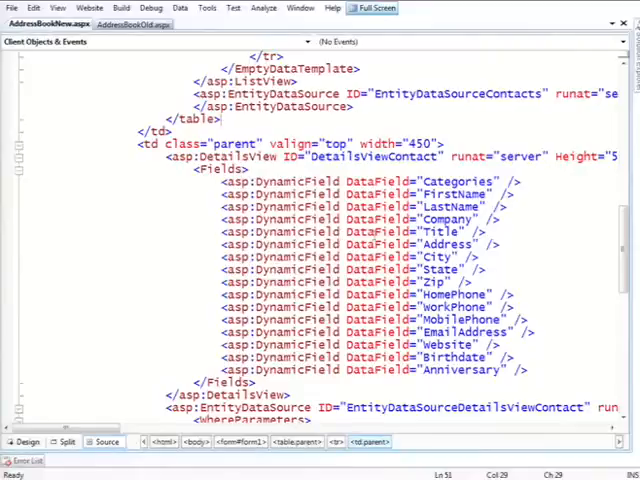
- Launch AddressBookNew.aspx in the browser, showing the contact list and one contact's details
{"action": "scroll", "scroll_direction": "down", "scroll_amount": 3}
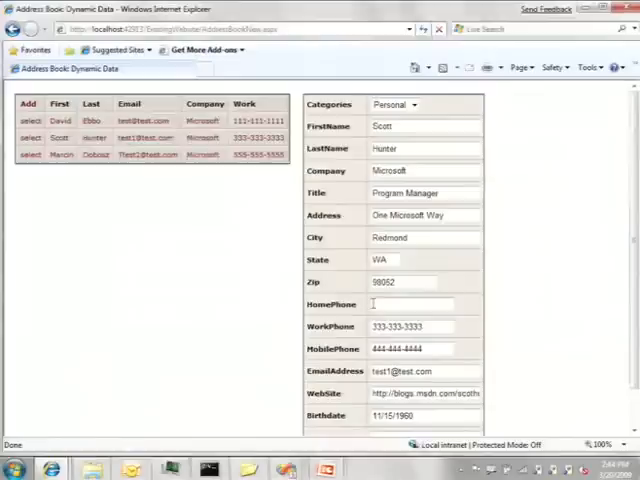
- Leave Internet Explorer and switch back to the DomainServiceCloud solution in Visual Studio
{"action": "key", "text": "alt+tab"}
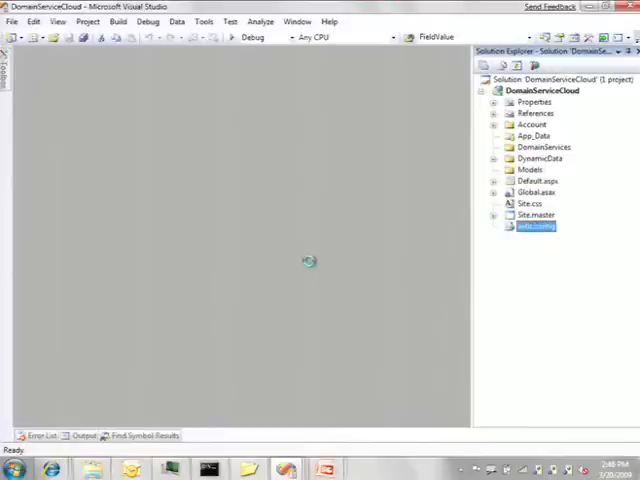
- Check the storage account settings in web.config, then begin adding the MIXAttendee class
{"action": "double_click", "coordinate": [537, 225]}
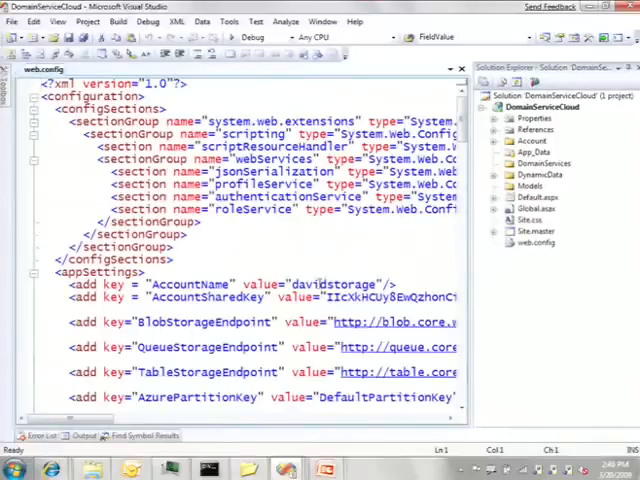
{"action": "double_click", "coordinate": [338, 284]}
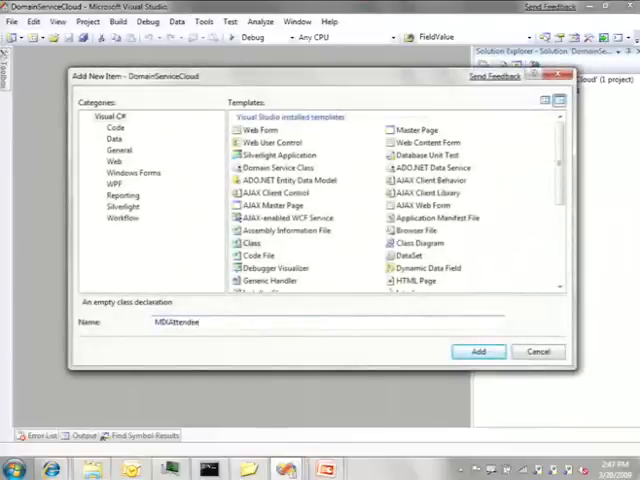
- Create MIXAttendee.cs deriving from Entity<MIXAttendee>, importing Microsoft.Web.Data.Services.Client
{"action": "left_click", "coordinate": [478, 351]}
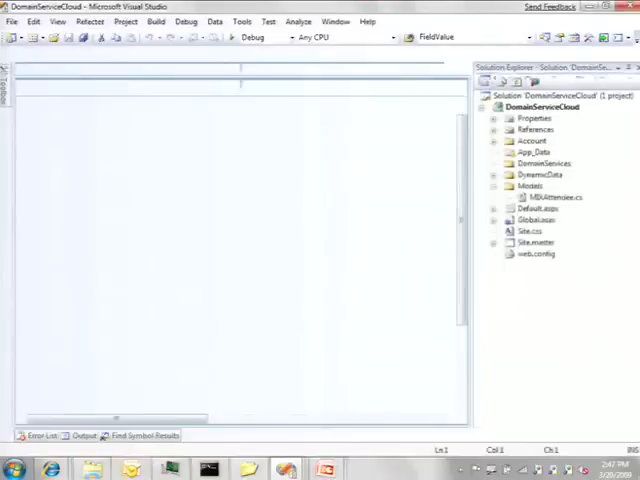
{"action": "double_click", "coordinate": [554, 197]}
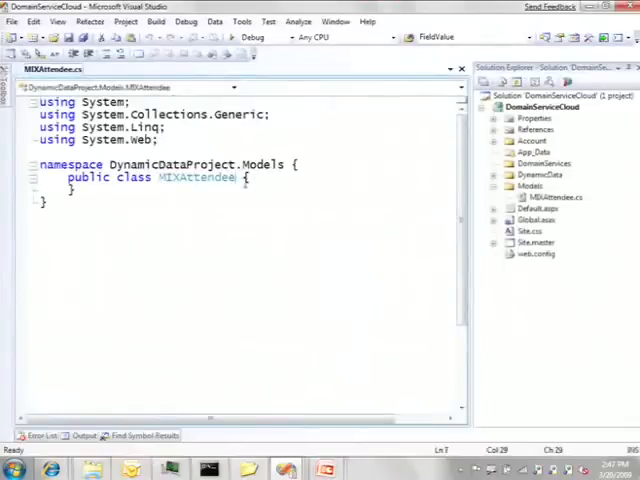
{"action": "type", "text": ": Entity"}
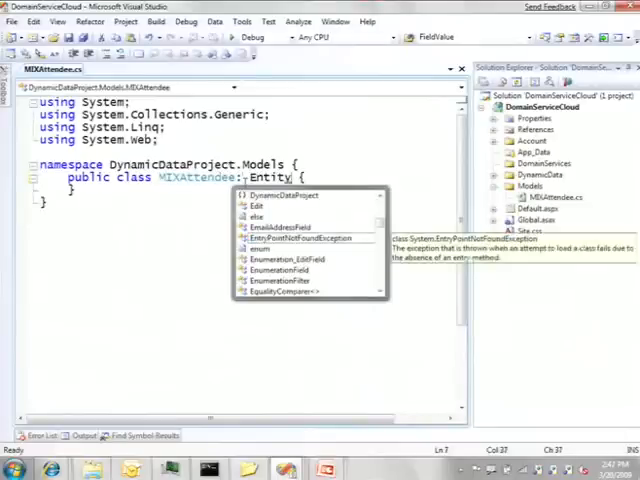
{"action": "type", "text": "<MIXAttendee>"}
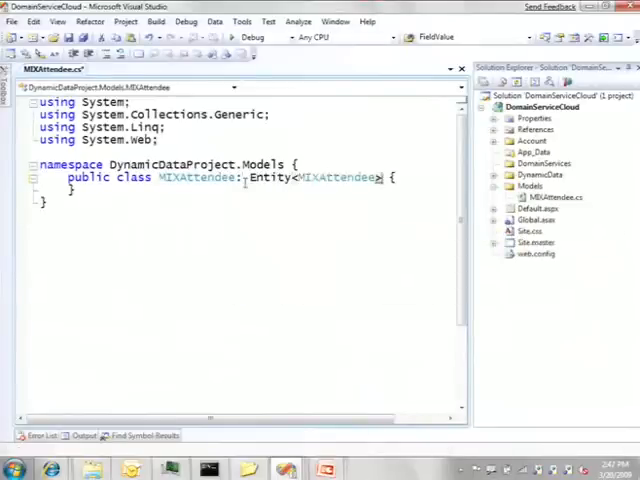
{"action": "type", "text": "using Microsoft.web.Data.Services.Client;"}
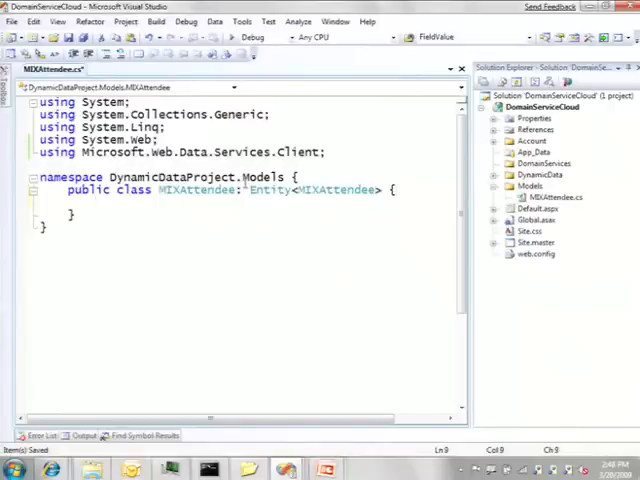
- Add string Name, bool HavingFun and DateTime DateLeaving properties to MIXAttendee
{"action": "type", "text": "prop"}
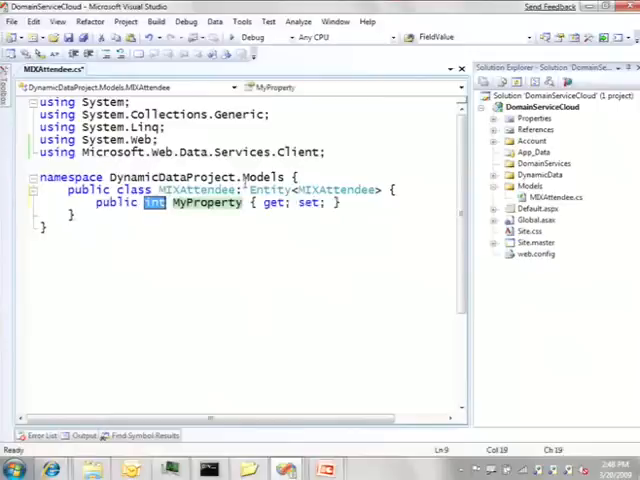
{"action": "type", "text": "string"}
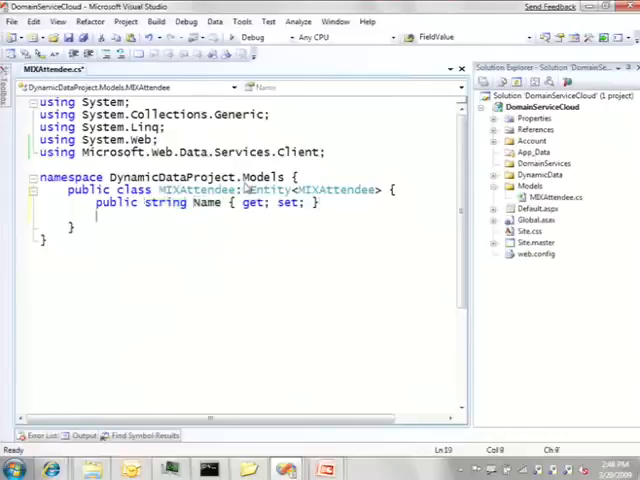
{"action": "type", "text": "prop"}
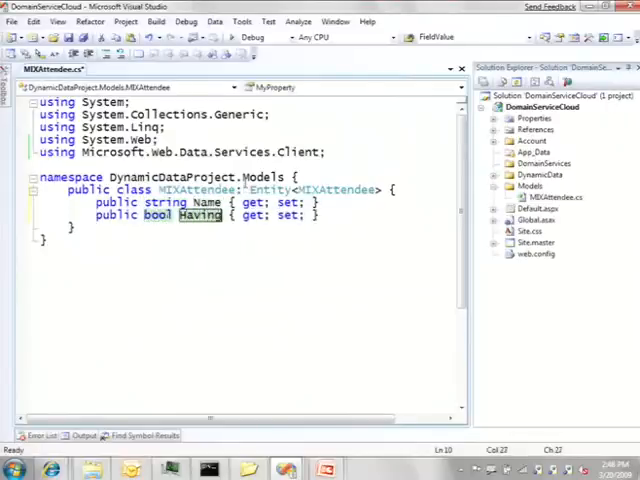
{"action": "type", "text": "Fun"}
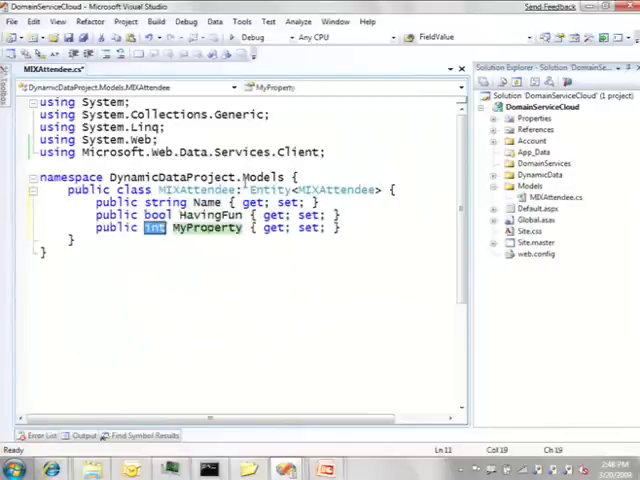
{"action": "type", "text": "DateTime"}
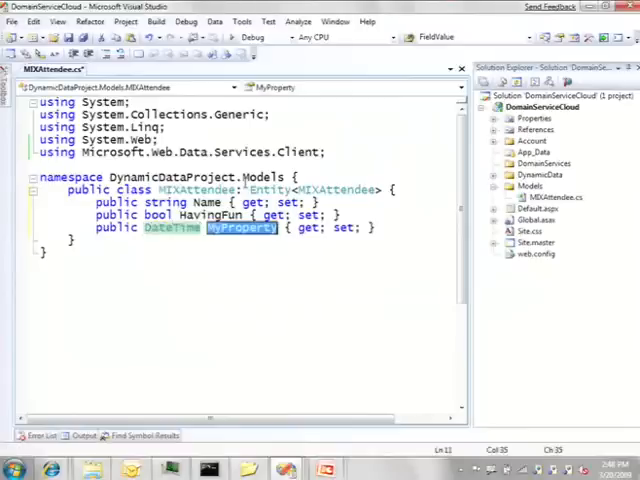
{"action": "type", "text": "DateLeaviung"}
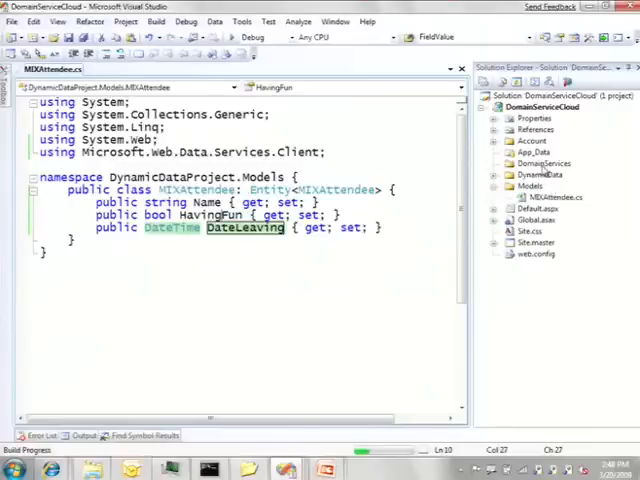
- Add a Catalog class in DomainServices inheriting DomainService, and save it
{"action": "right_click", "coordinate": [548, 161]}
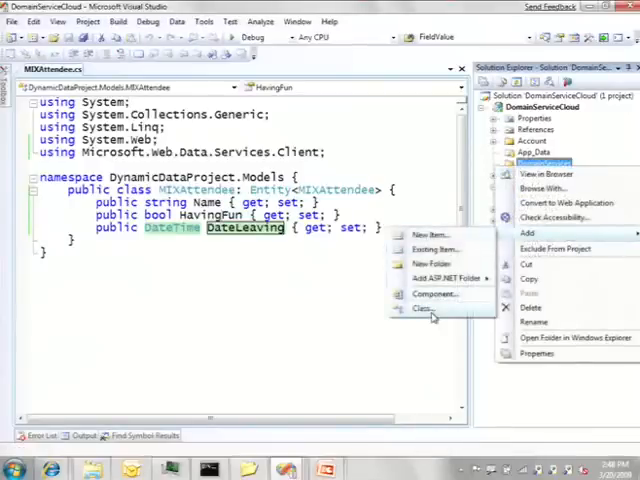
{"action": "left_click", "coordinate": [419, 309]}
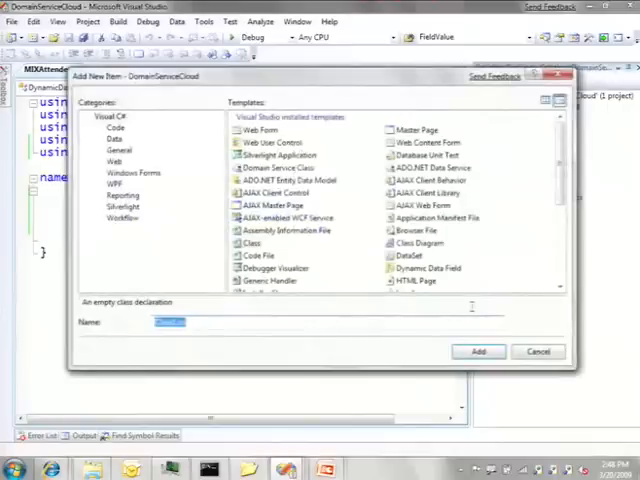
{"action": "type", "text": "Catalog"}
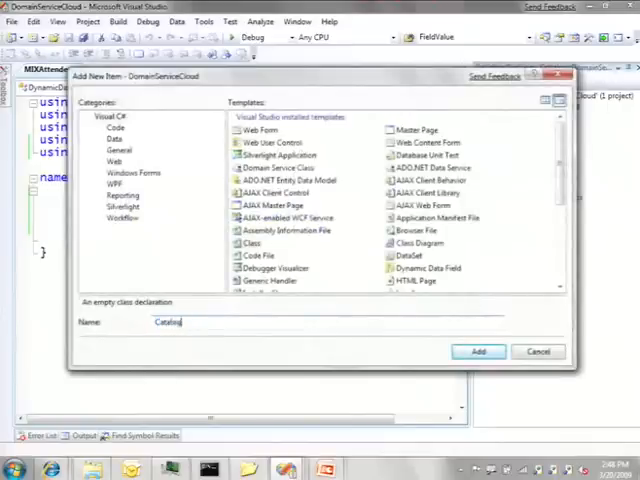
{"action": "left_click", "coordinate": [478, 351]}
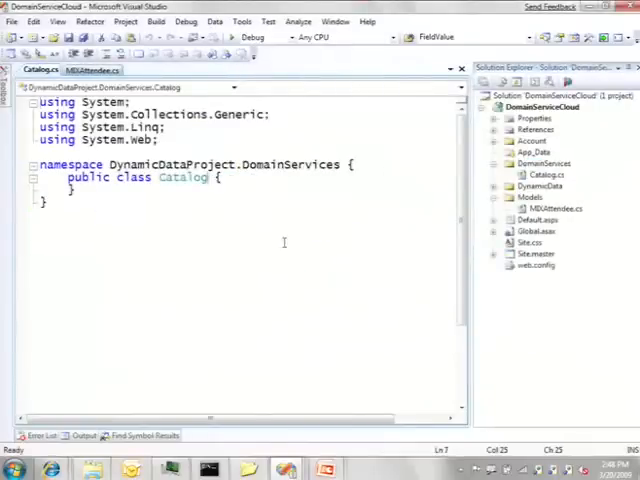
{"action": "type", "text": "DomainService"}
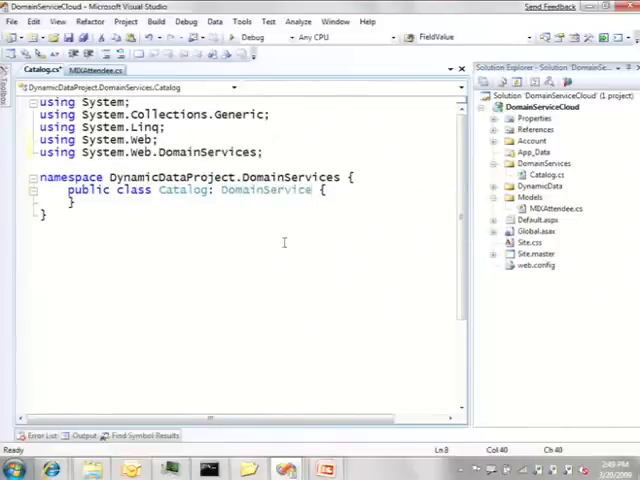
{"action": "key", "text": "ctrl+s"}
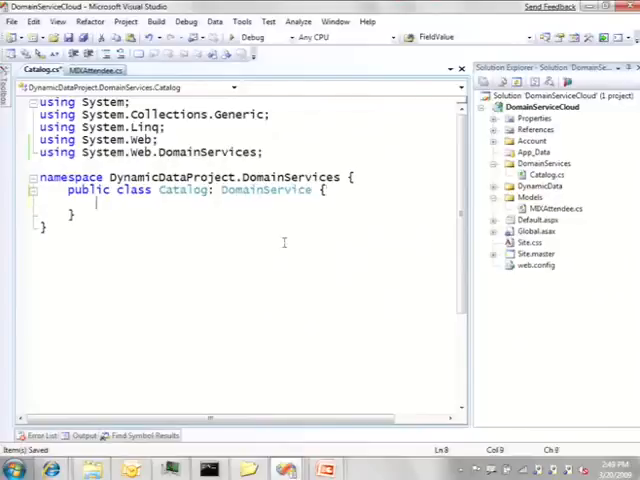
- Write public IQueryable<MIXAttendee> GetAttendees() returning MIXAttendee.Query, and save
{"action": "type", "text": "public"}
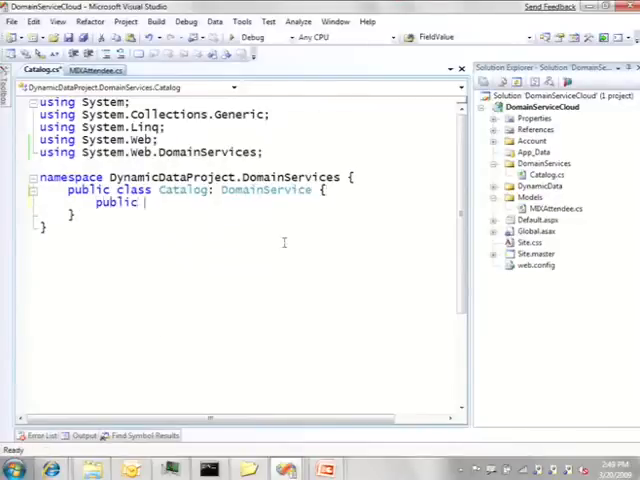
{"action": "type", "text": "IQueryable<"}
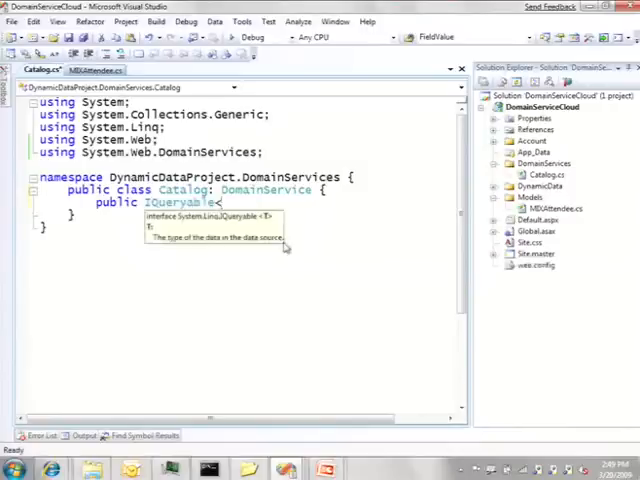
{"action": "type", "text": "MIXAttendee>"}
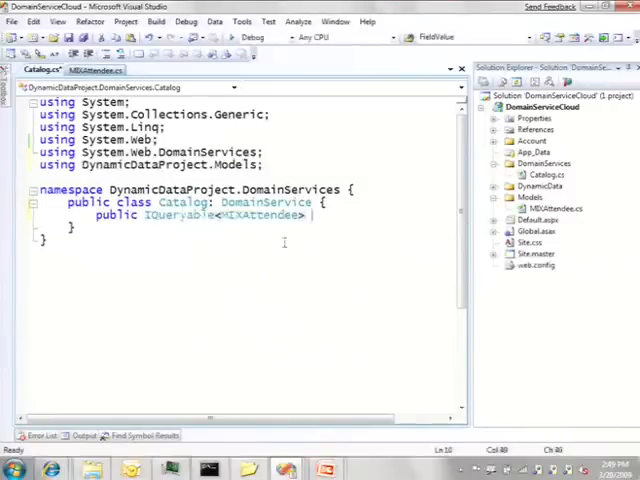
{"action": "type", "text": "GetAttendees() {"}
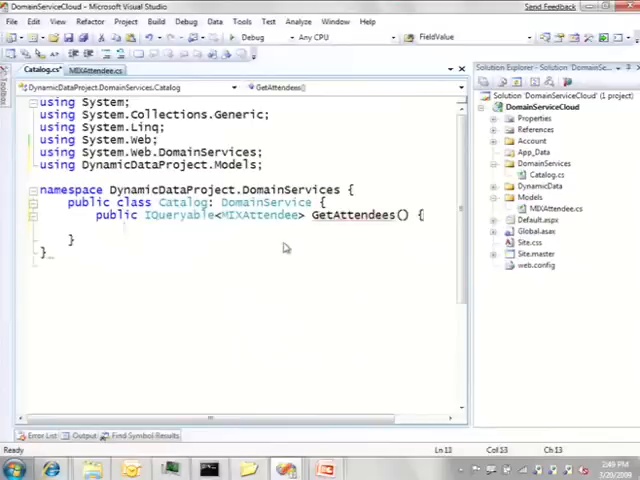
{"action": "type", "text": "return"}
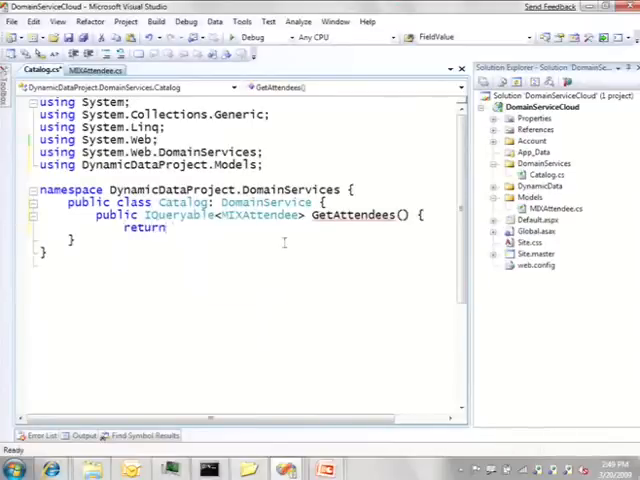
{"action": "type", "text": "MIXAttendee.Query;"}
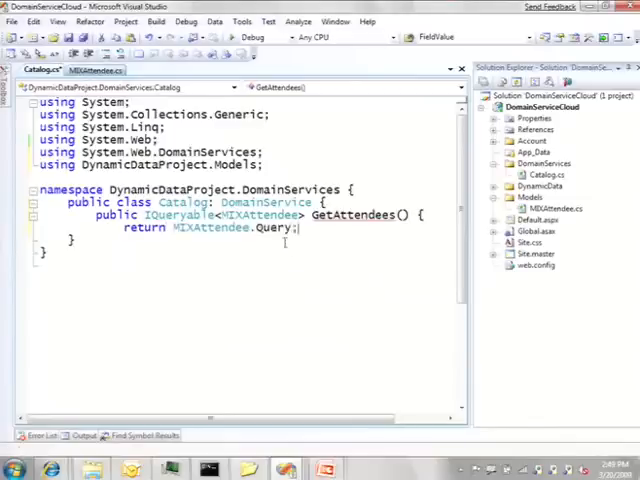
{"action": "key", "text": "ctrl+s"}
{"action": "type", "text": "public class Update"}
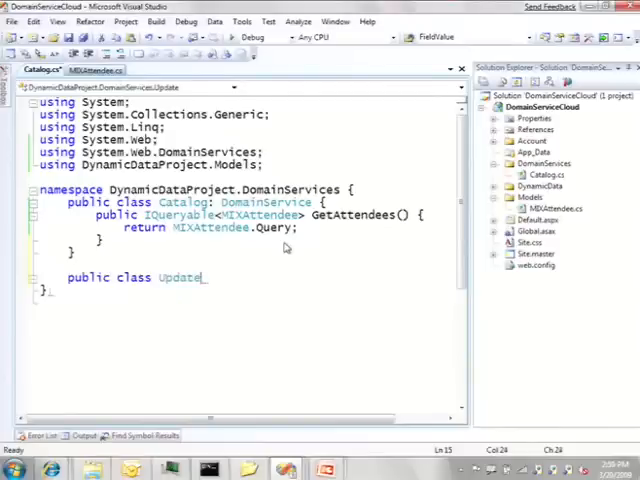
- Begin a void Update method outside the Catalog class, then cancel it
{"action": "type", "text": "A"}
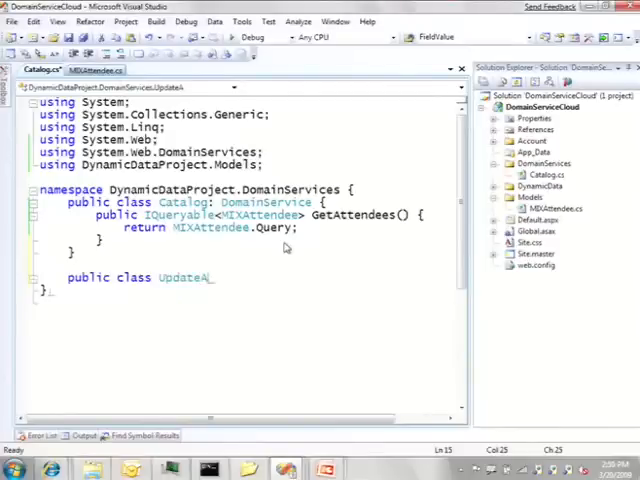
{"action": "type", "text": "v"}
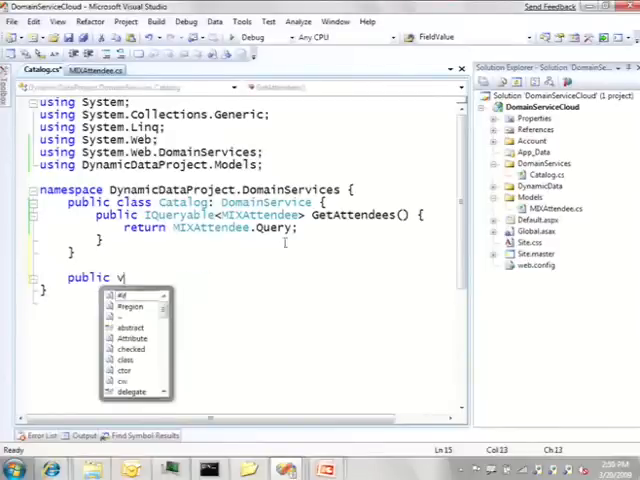
{"action": "type", "text": "oid UpdateAttendee(MI"}
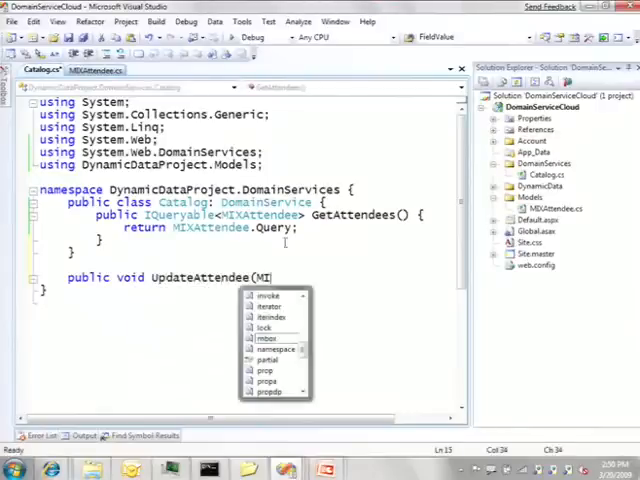
{"action": "type", "text": "X"}
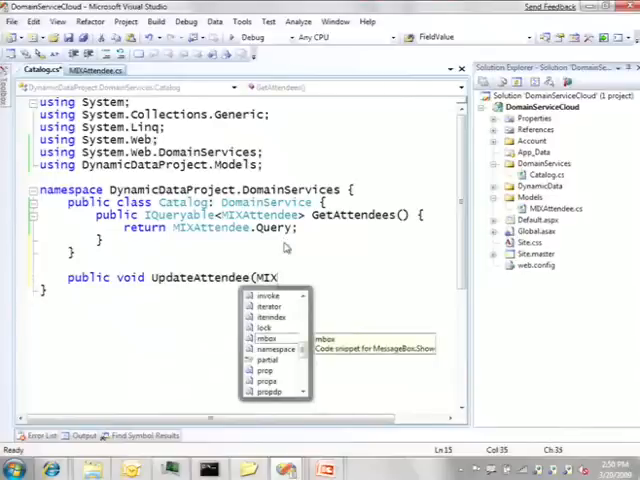
{"action": "key", "text": "Escape"}
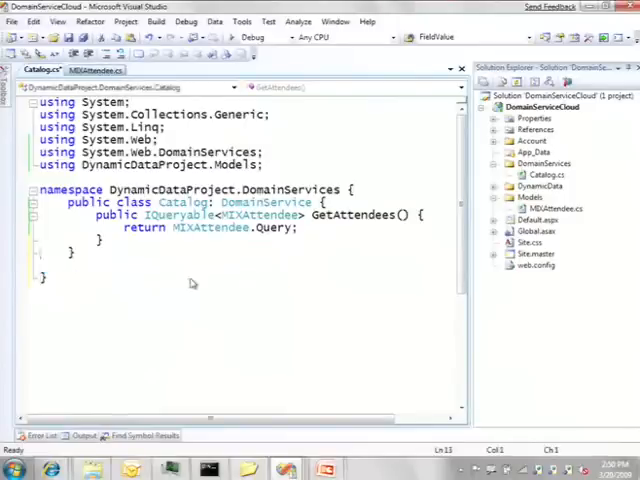
- Add public void UpdateAttendee(MIXAttendee attendee) inside Catalog and start its body
{"action": "type", "text": "public void UpdateAttendee(MIX"}
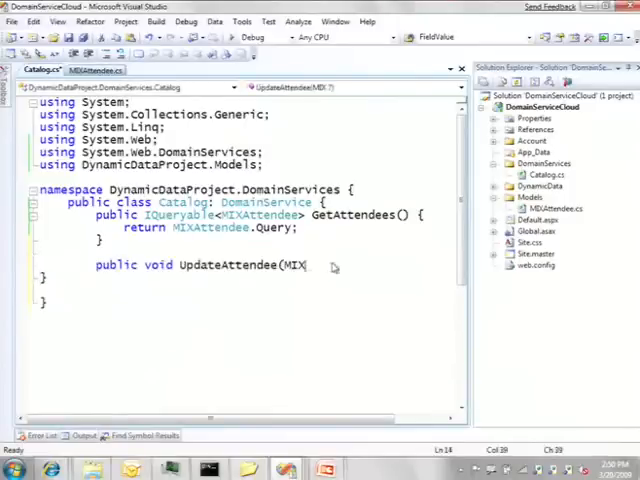
{"action": "type", "text": "Attendee atte"}
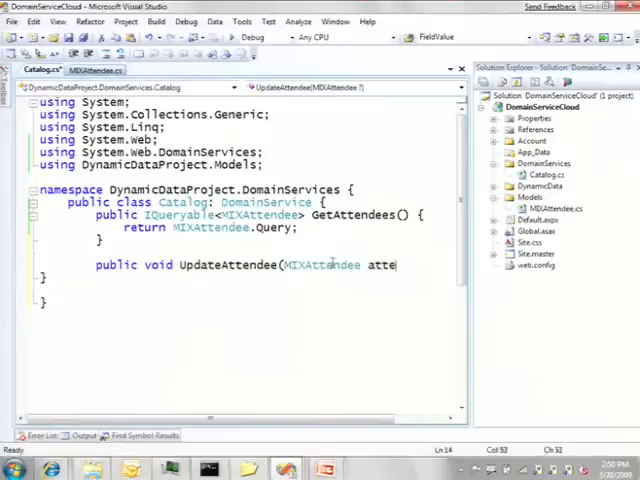
{"action": "type", "text": "ndee) {"}
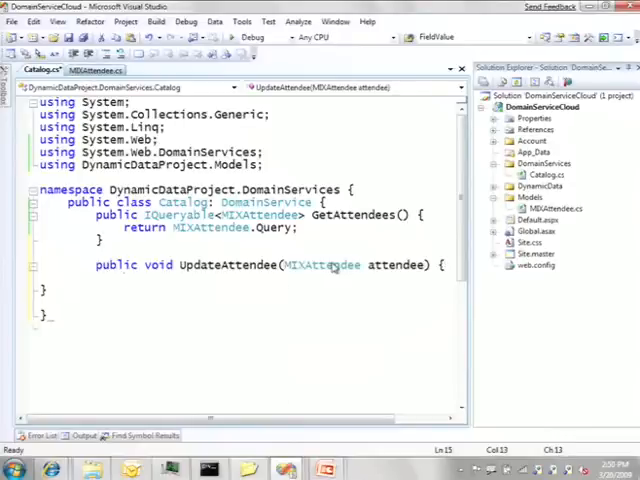
{"action": "type", "text": "attendee.S"}
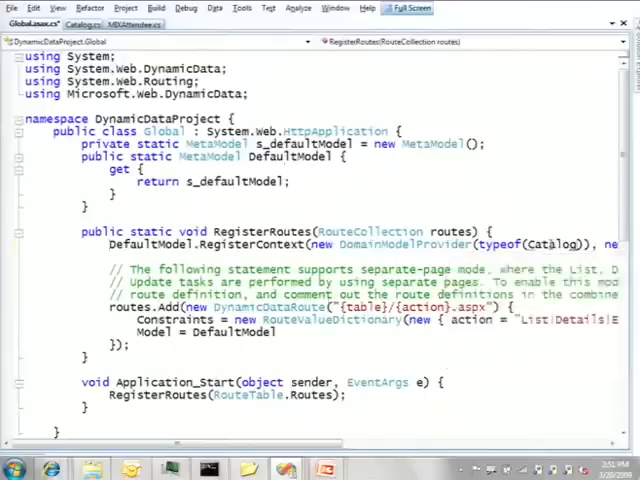
- Import DynamicDataProject.DomainServices in Global.asax.cs and build and run the site
{"action": "type", "text": "using DynamicDataProject.DomainServices;"}
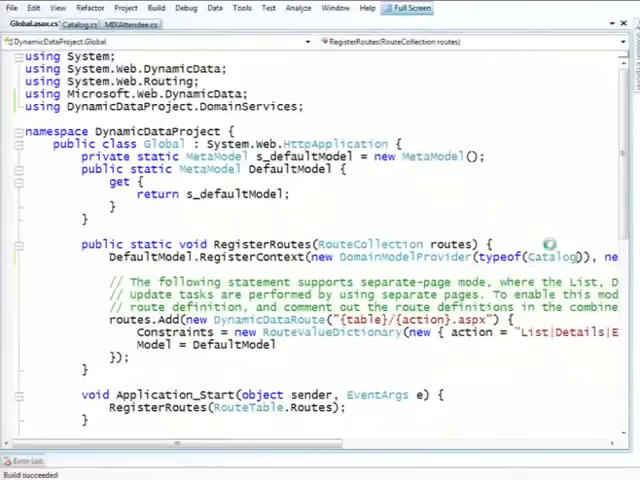
{"action": "key", "text": "F5"}
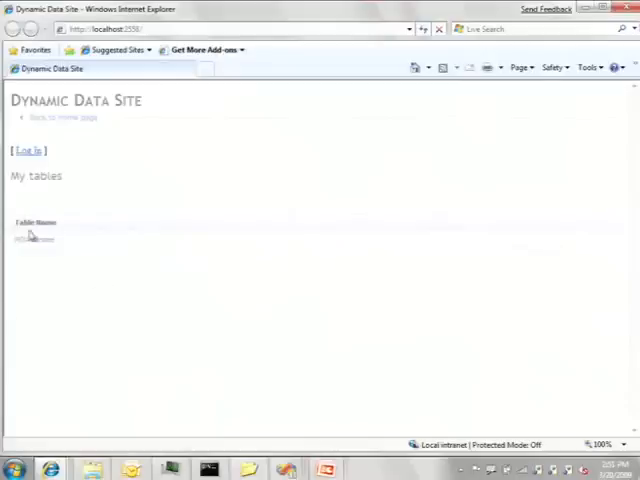
- Add a first attendee to the MIXAttendee table, then begin another new entry
{"action": "left_click", "coordinate": [34, 238]}
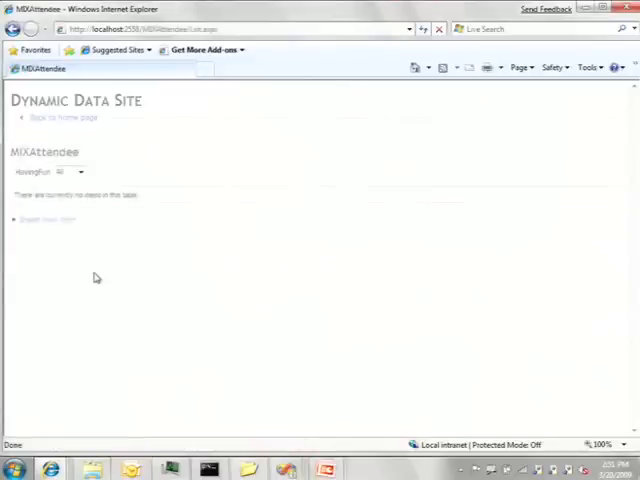
{"action": "left_click", "coordinate": [45, 219]}
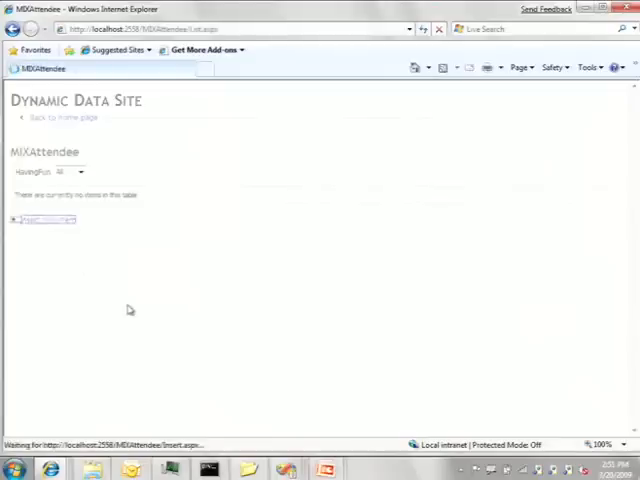
{"action": "left_click", "coordinate": [45, 219]}
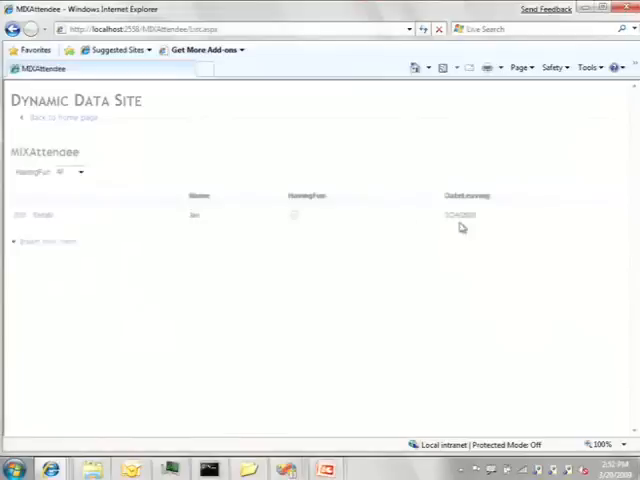
{"action": "mouse_move", "coordinate": [98, 290]}
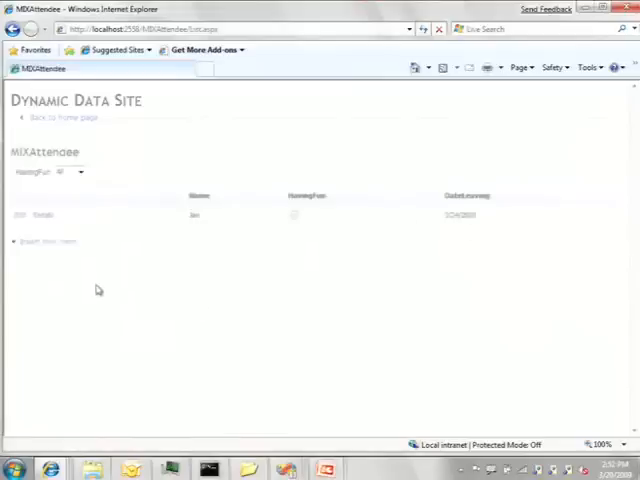
{"action": "left_click", "coordinate": [46, 241]}
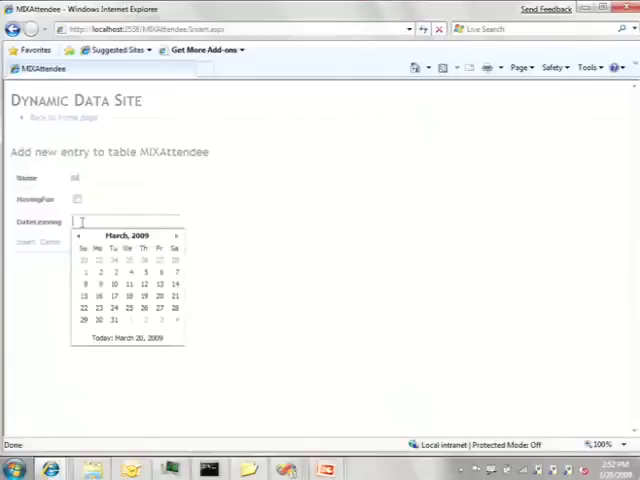
- Pick the third attendee's leaving date, set the HavingFun filter, then switch to storage tables
{"action": "left_click", "coordinate": [127, 296]}
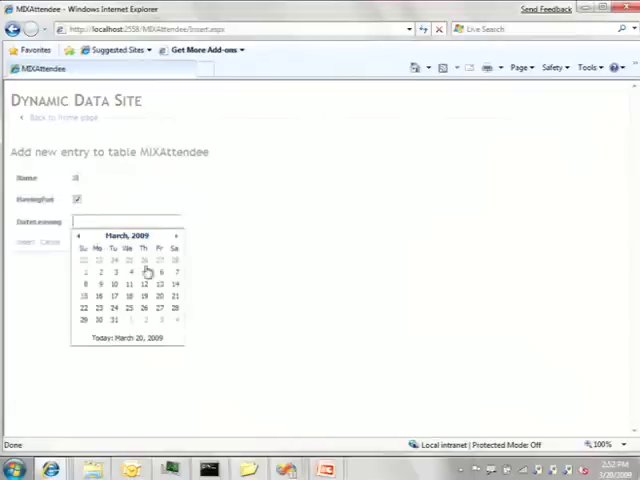
{"action": "left_click", "coordinate": [146, 271]}
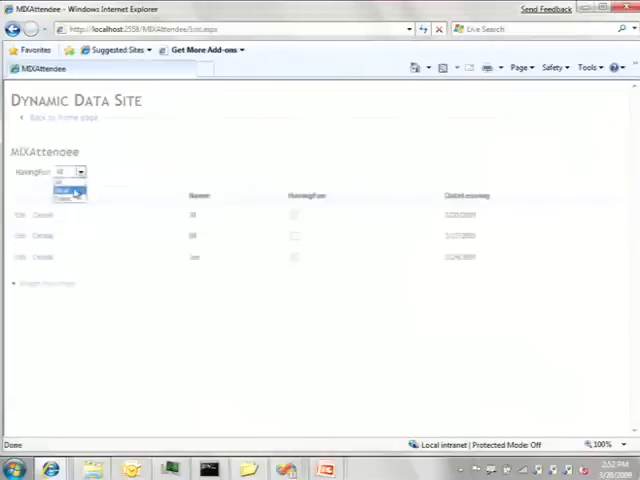
{"action": "left_click", "coordinate": [70, 172]}
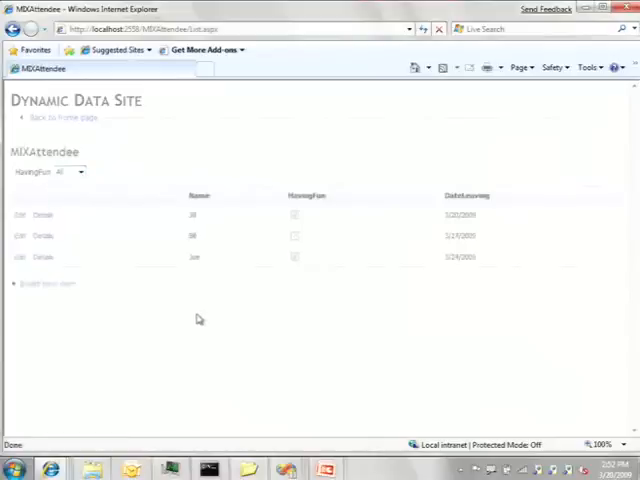
{"action": "mouse_move", "coordinate": [210, 310]}
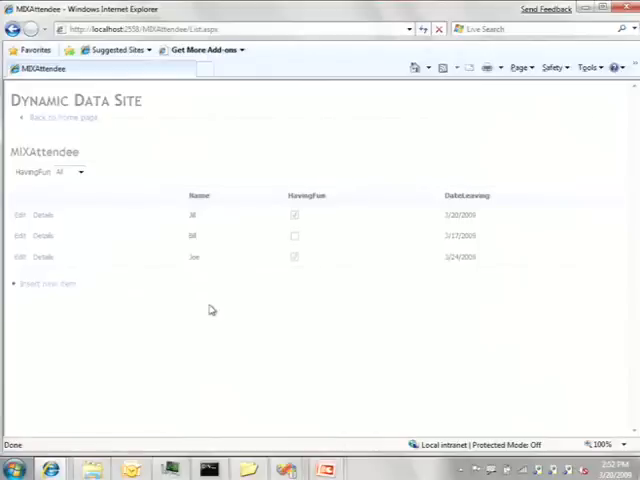
{"action": "key", "text": "alt+tab"}
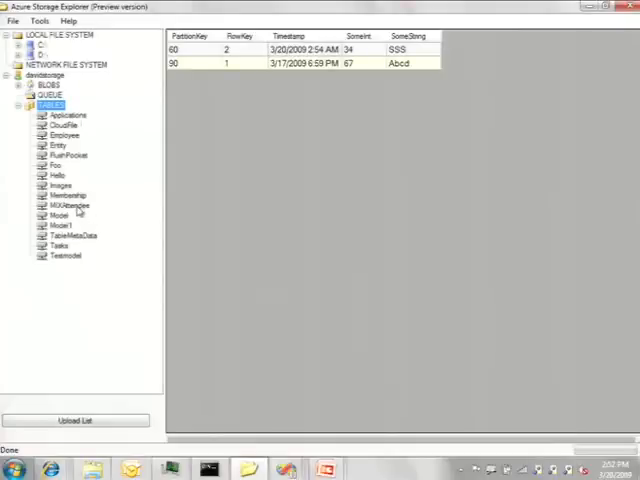
- Select MIXAttendee under TABLES in Azure Storage Explorer to load its entities
{"action": "left_click", "coordinate": [70, 205]}
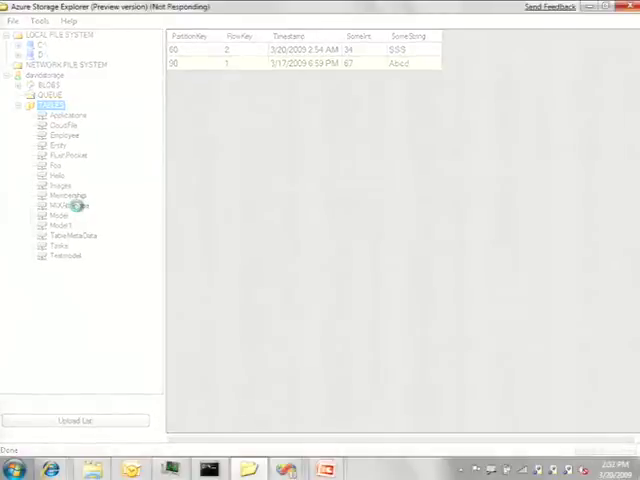